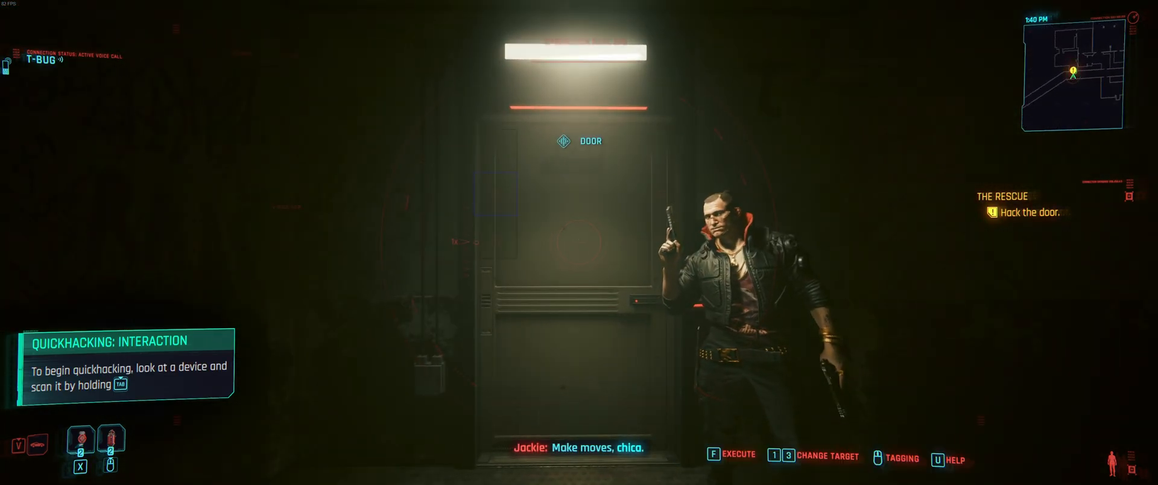
Step: Hack and open the locked door ahead during The Rescue objective
key("tab")
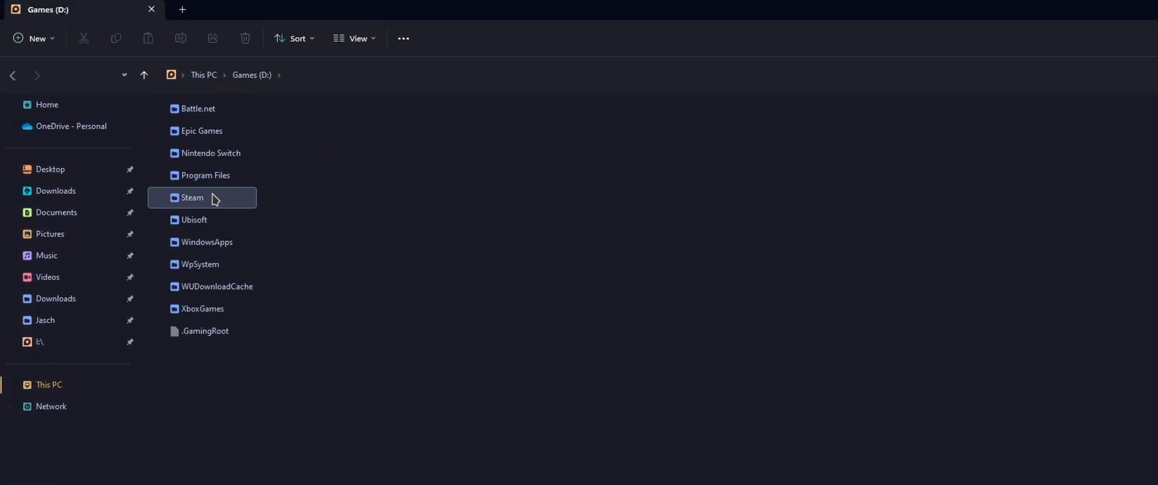
Step: Navigate Games (D:) > Steam > steamapps and inspect appmanifest_1086940.acf
double_click(192, 197)
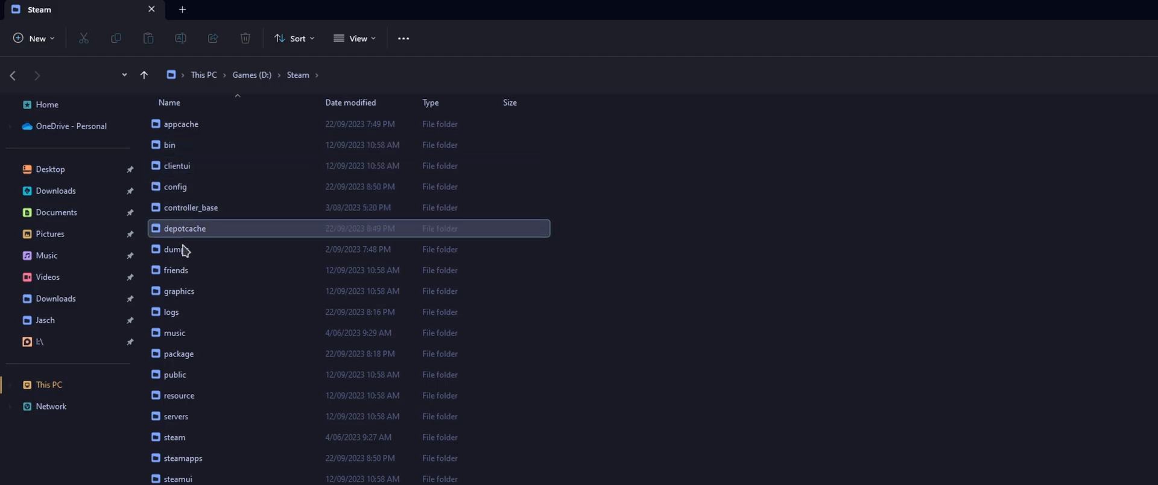
double_click(179, 458)
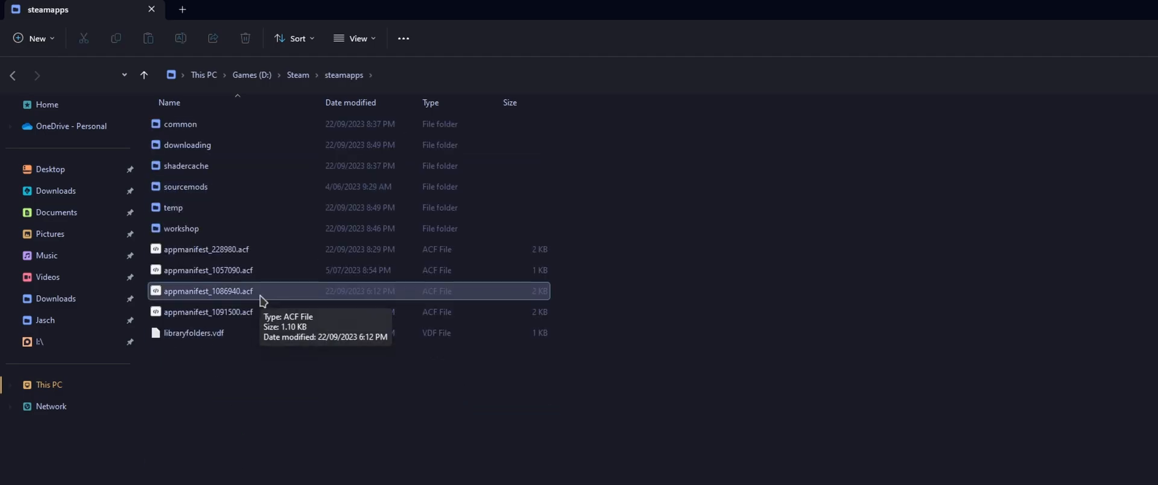
double_click(180, 123)
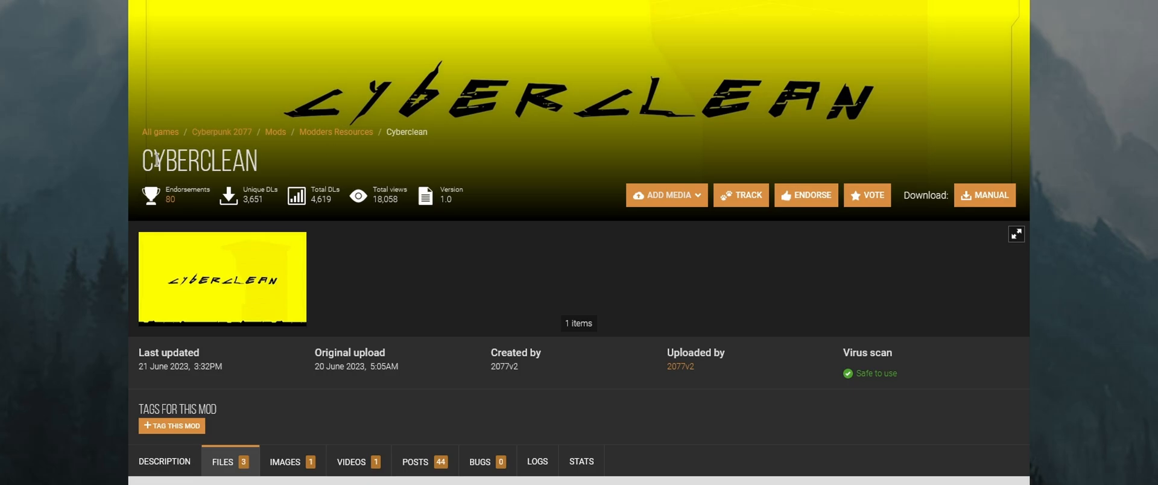
mouse_move(448, 406)
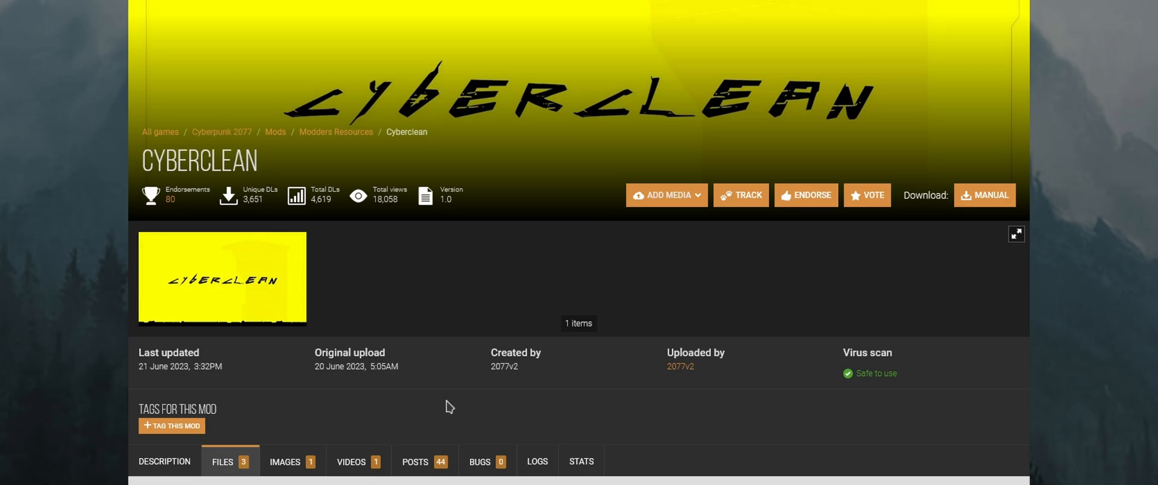
mouse_move(765, 412)
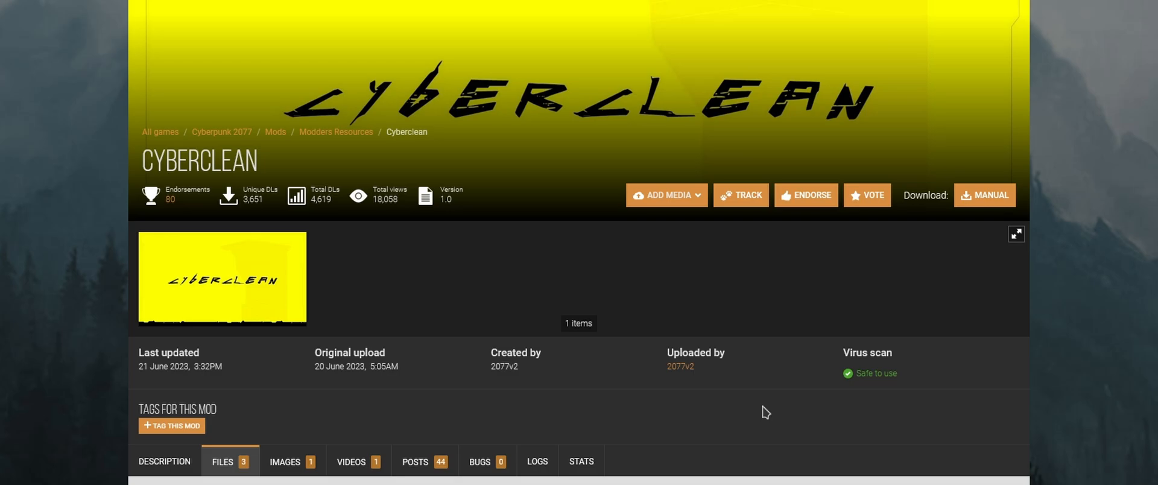
mouse_move(852, 391)
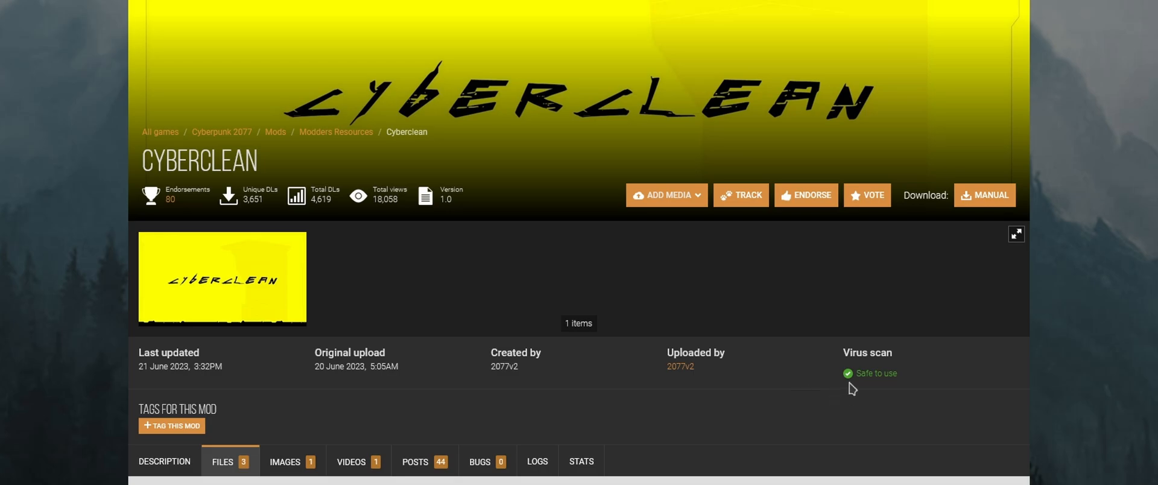
Step: Show Cyberclean's Files list, check the downloaded Cyberclean copy in Downloads, and resume gameplay
left_click(229, 461)
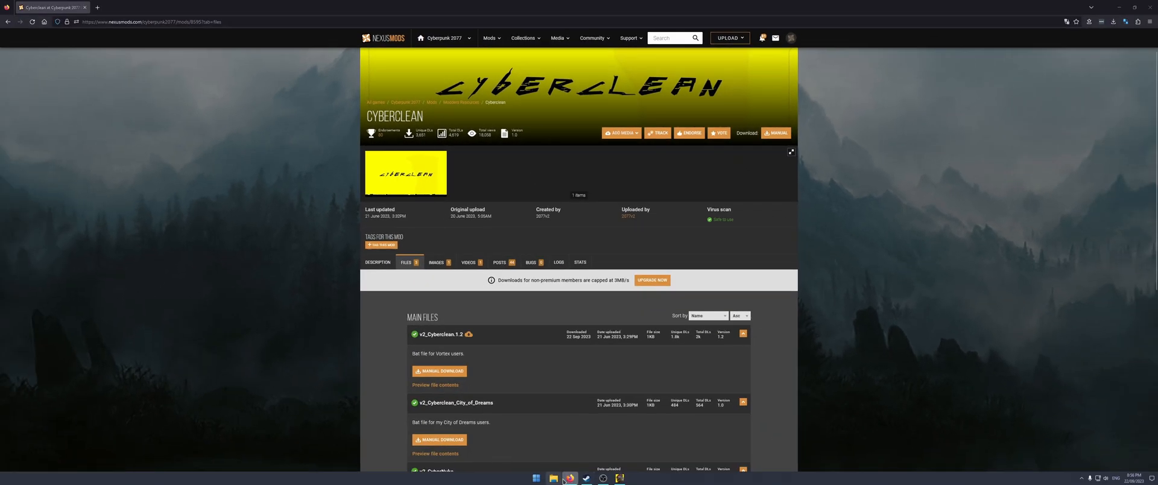
left_click(550, 477)
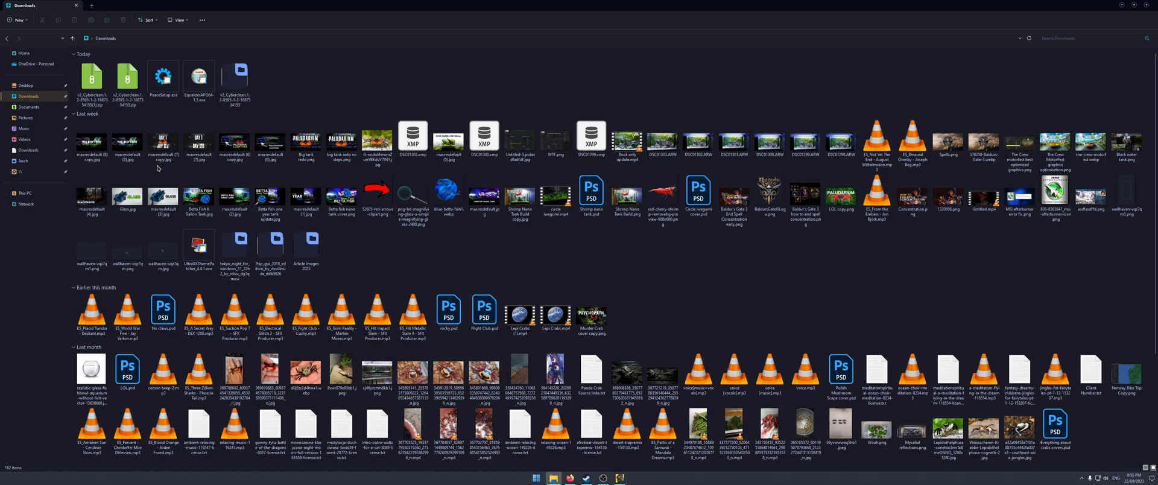
double_click(237, 77)
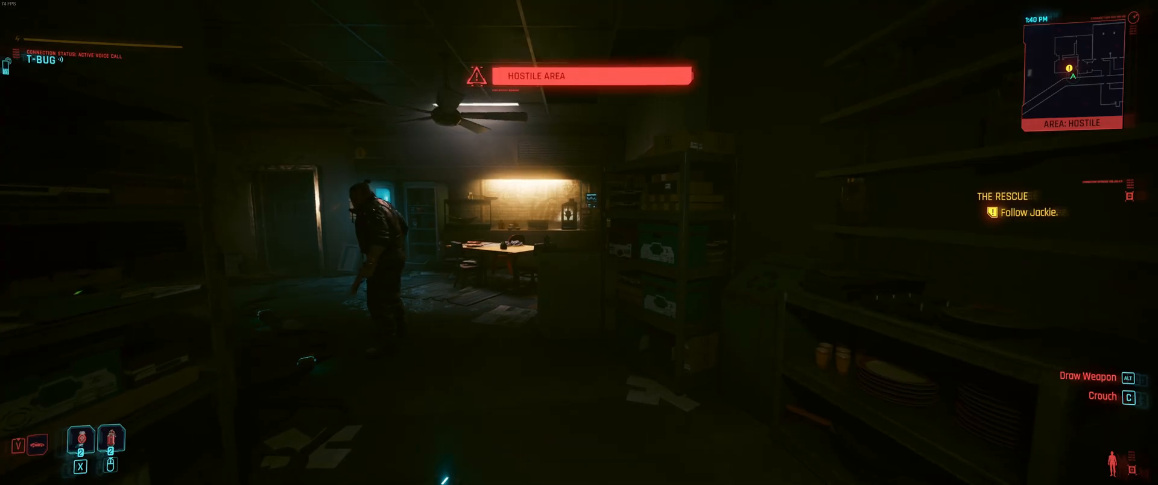
key("tab")
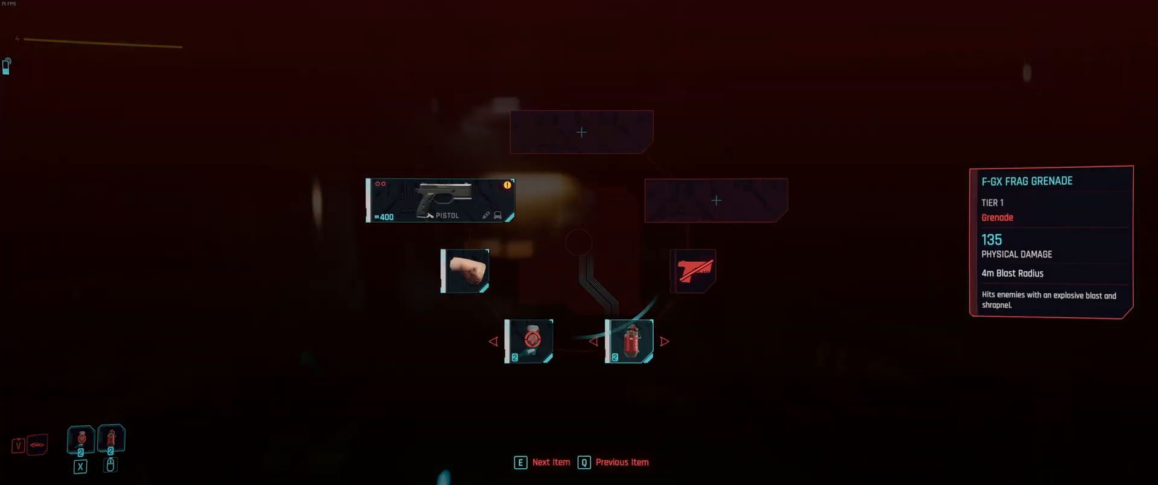